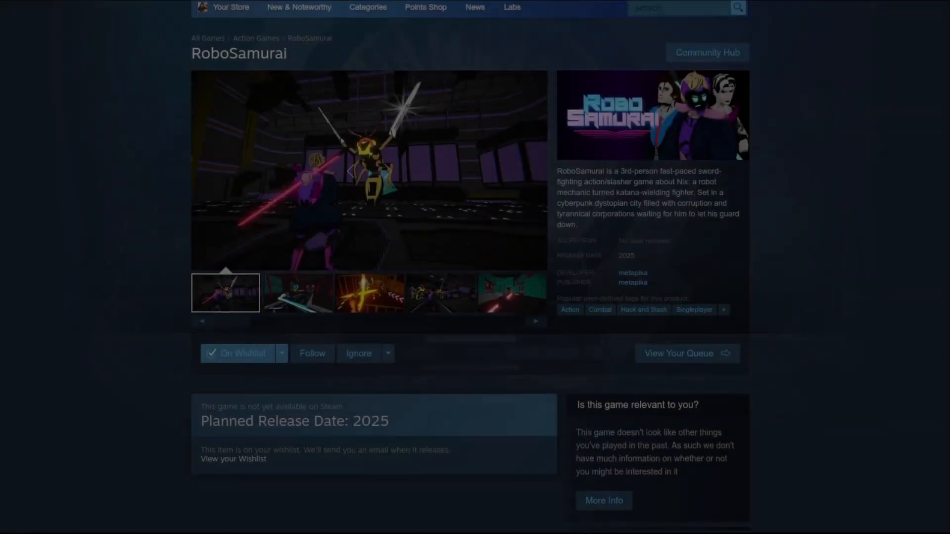
Add EditorGUILayout.BeginVertical(), an m_Tabs toolbar and a Levels case calling DrawObjects<LevelManager>
{"action": "scroll", "scroll_direction": "down", "scroll_amount": 3}
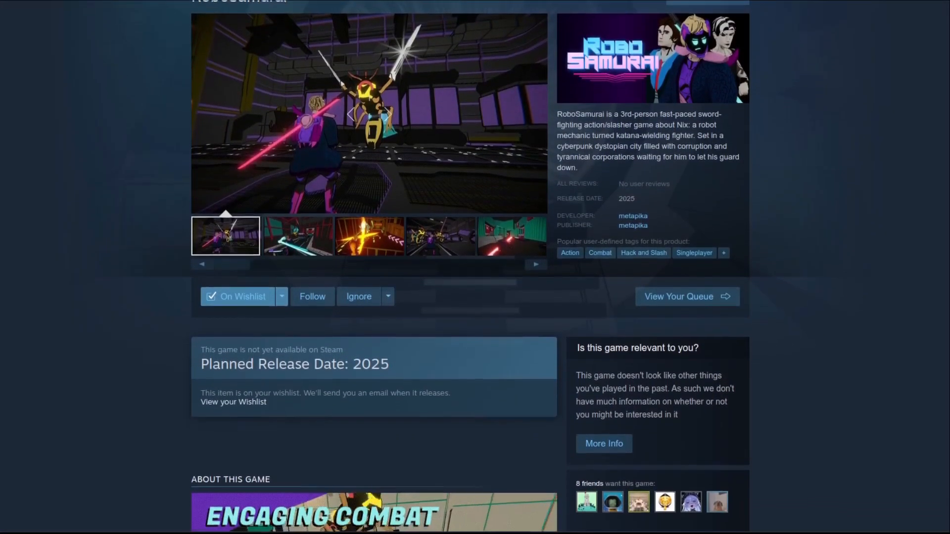
{"action": "scroll", "scroll_direction": "down", "scroll_amount": 3}
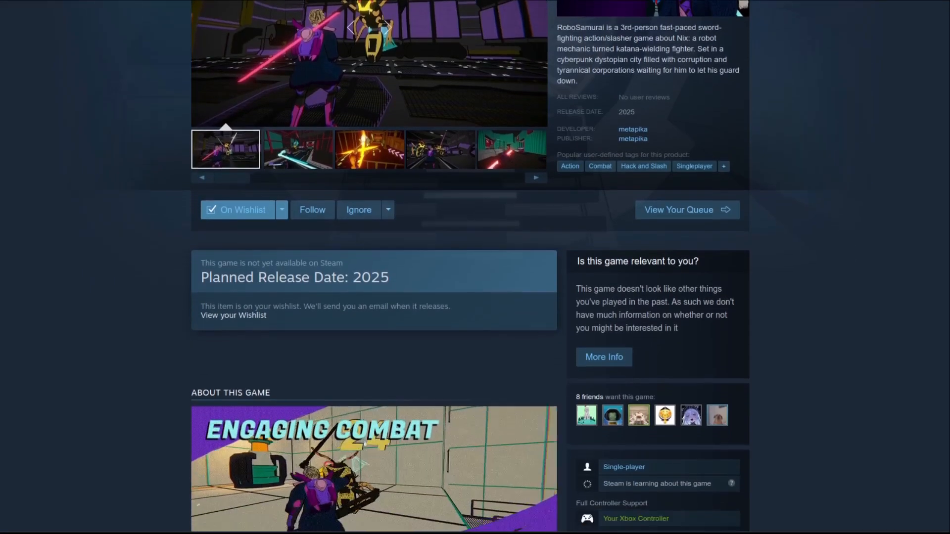
{"action": "scroll", "scroll_direction": "down", "scroll_amount": 3}
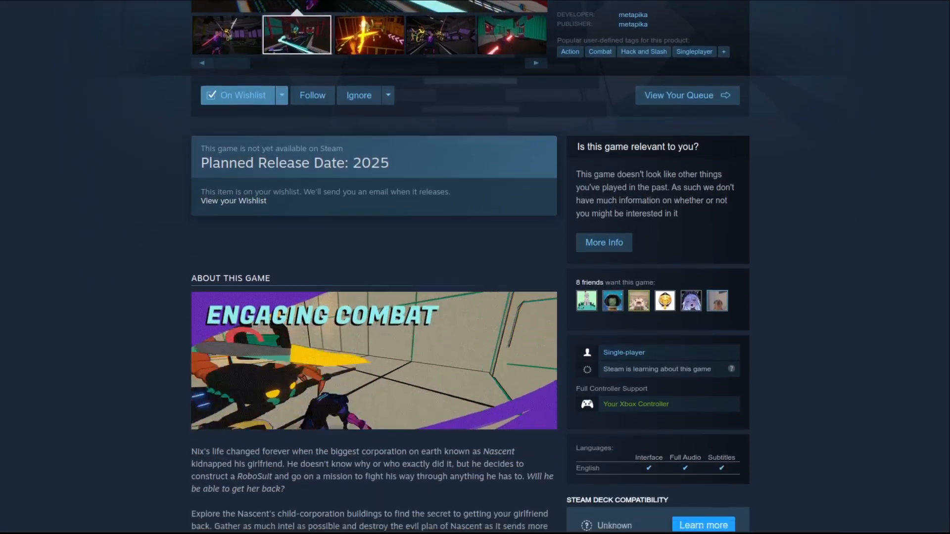
{"action": "scroll", "scroll_direction": "down", "scroll_amount": 3}
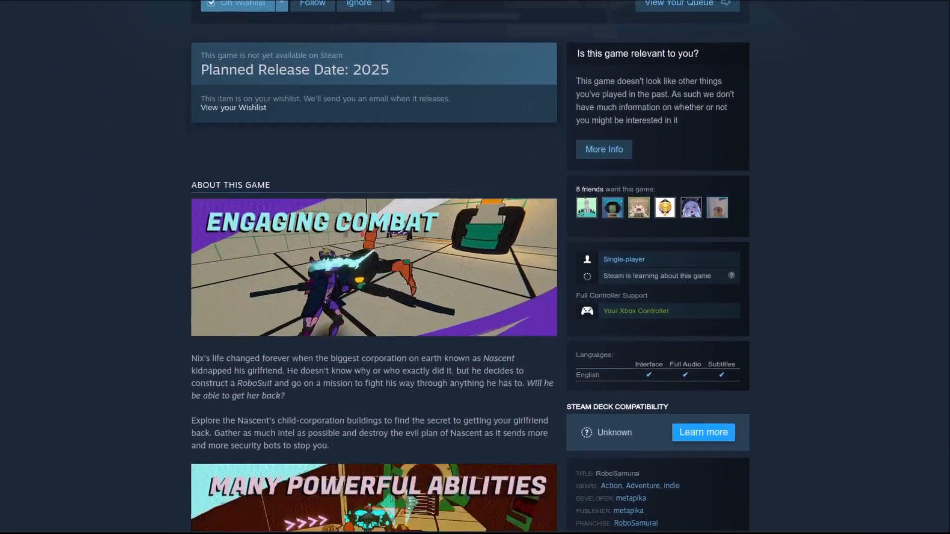
{"action": "scroll", "scroll_direction": "down", "scroll_amount": 3}
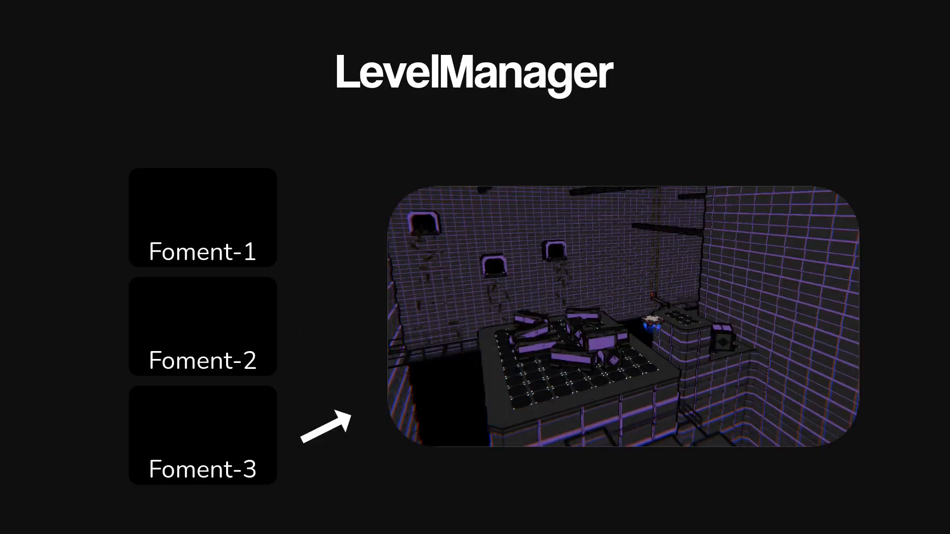
{"action": "left_click", "coordinate": [203, 326]}
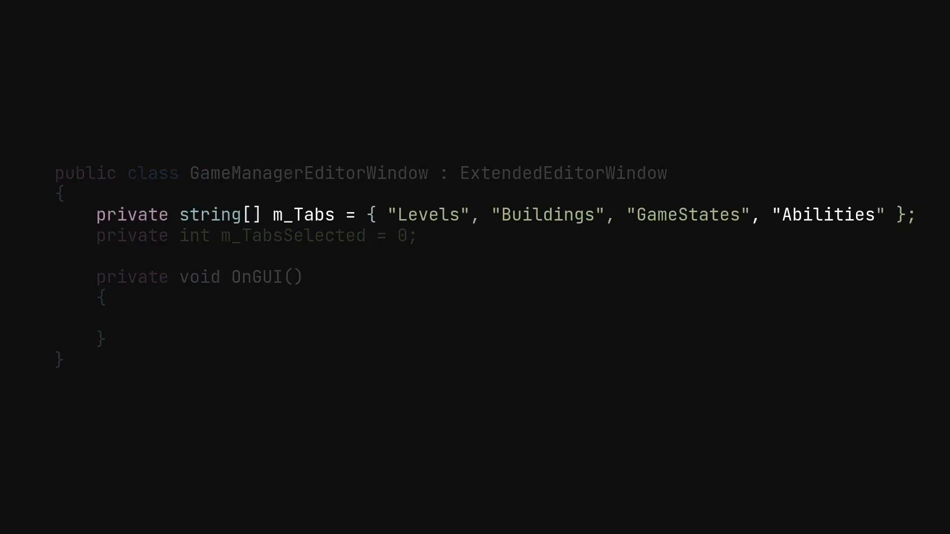
{"action": "type", "text": "EditorGUILayout.BeginVertical();"}
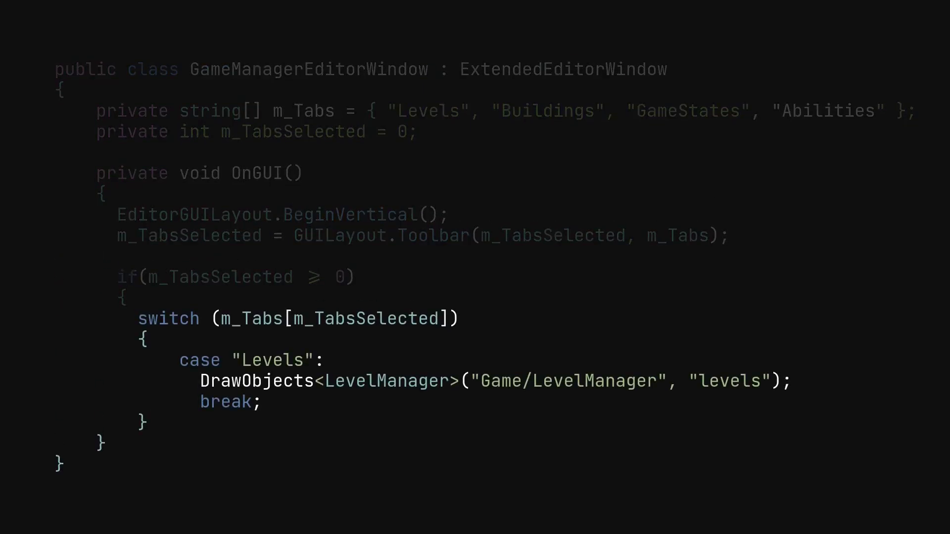
{"action": "double_click", "coordinate": [257, 381]}
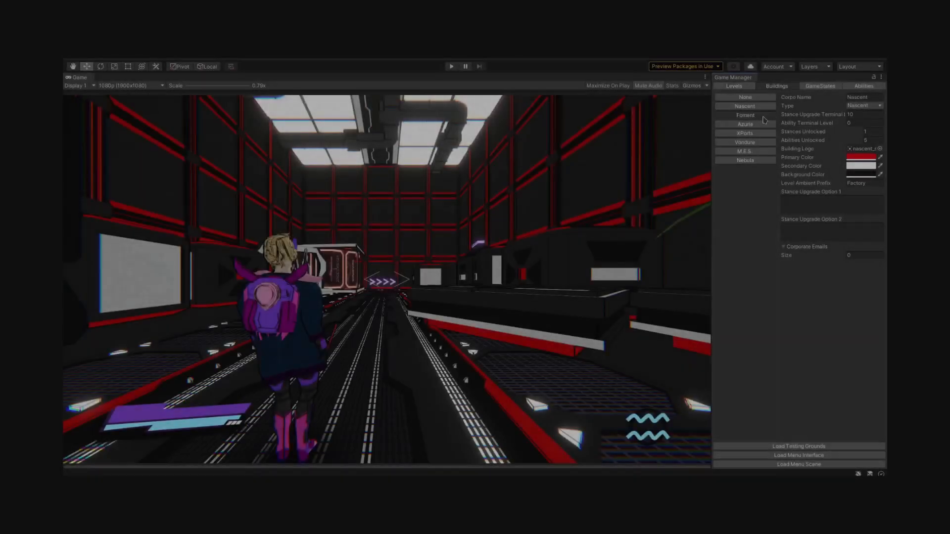
View the XPorts building's settings, then switch to the GameStates list
{"action": "left_click", "coordinate": [745, 133]}
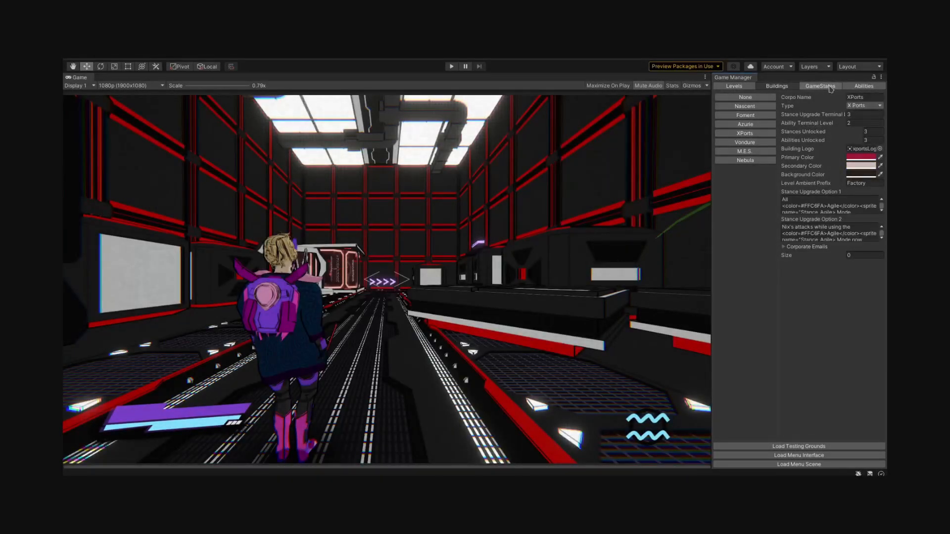
{"action": "left_click", "coordinate": [863, 123]}
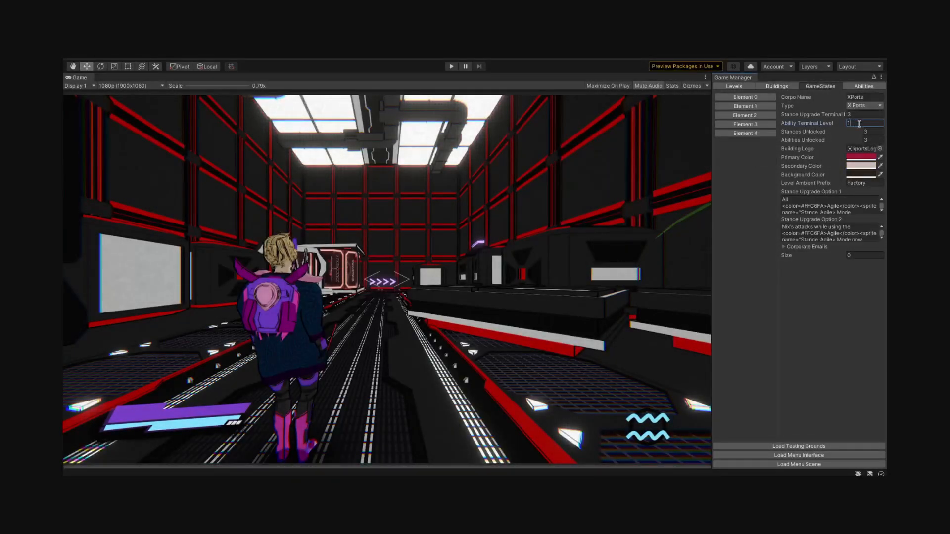
{"action": "left_click", "coordinate": [733, 85]}
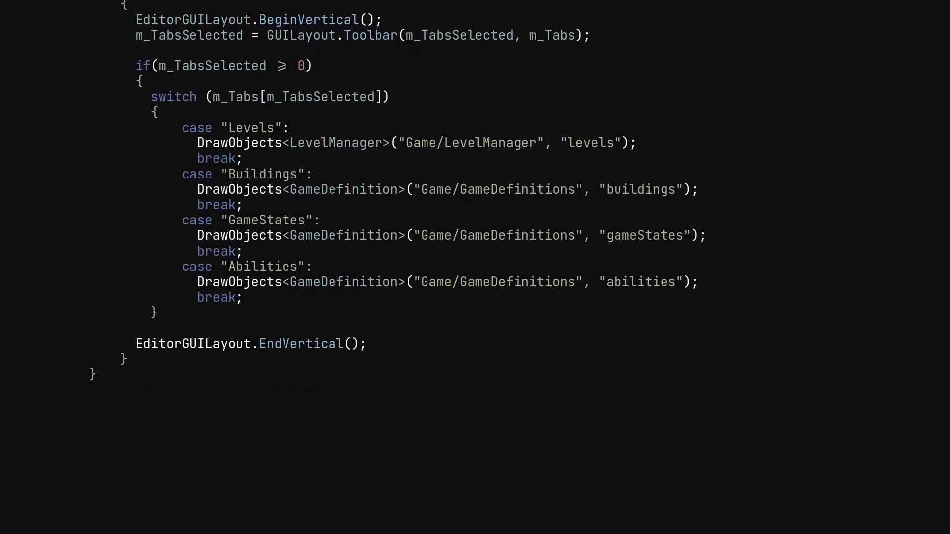
Add Buildings, GameStates and Abilities cases using DrawObjects<GameDefinition>, then EndVertical
{"action": "scroll", "scroll_direction": "down", "scroll_amount": 3}
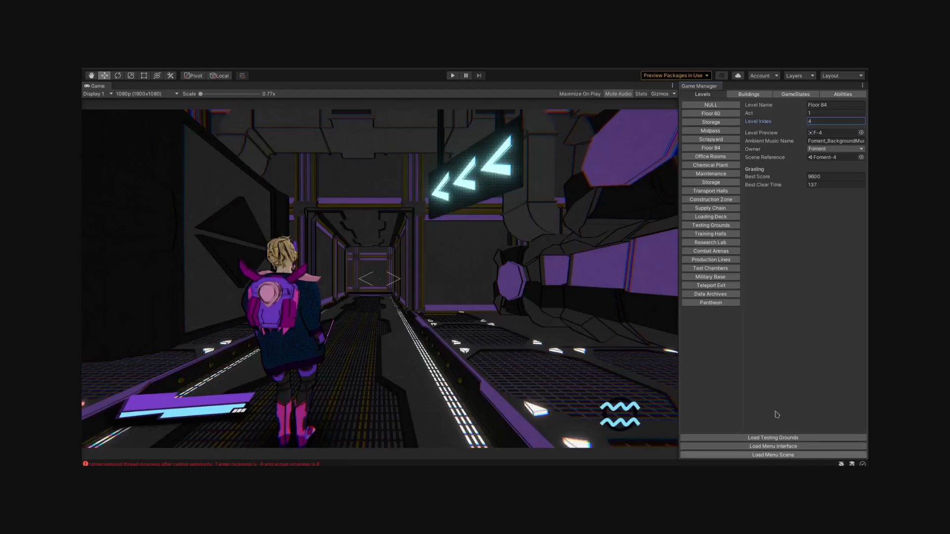
Load the menu interface, inspect Settings, then load Testing Grounds and enter play mode
{"action": "left_click", "coordinate": [771, 455]}
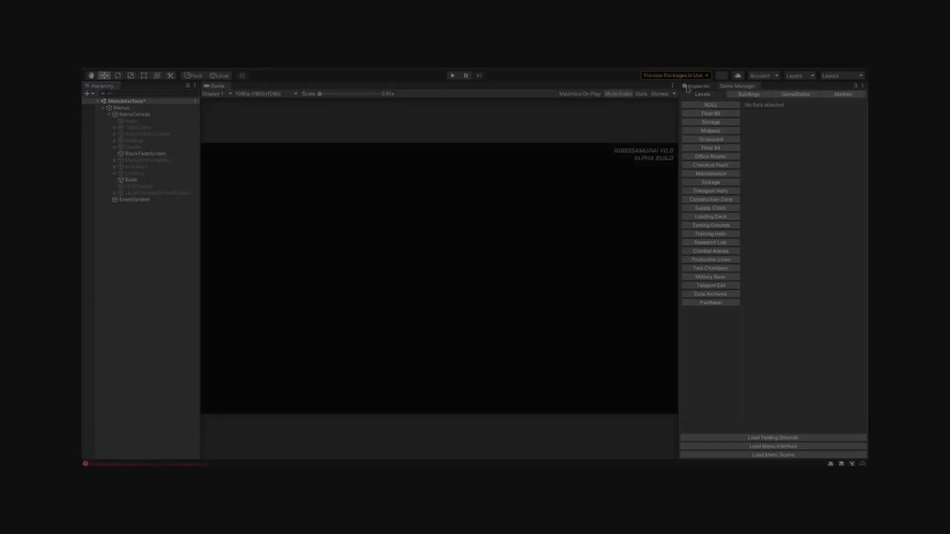
{"action": "left_click", "coordinate": [134, 140]}
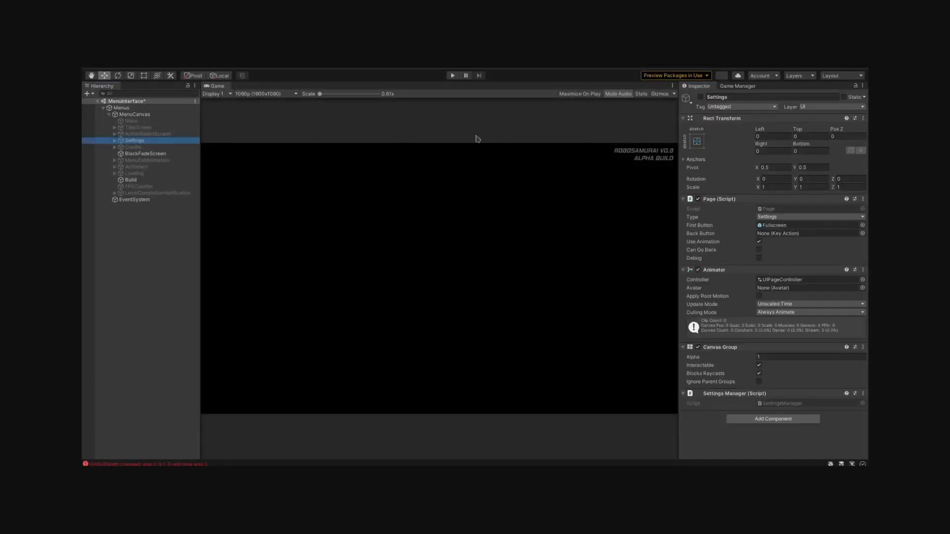
{"action": "left_click", "coordinate": [452, 75]}
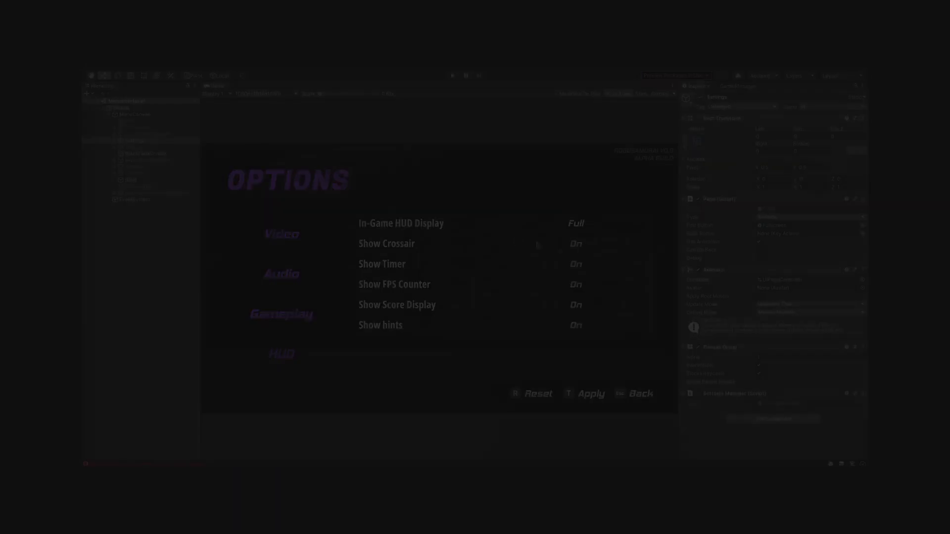
{"action": "left_click", "coordinate": [452, 75]}
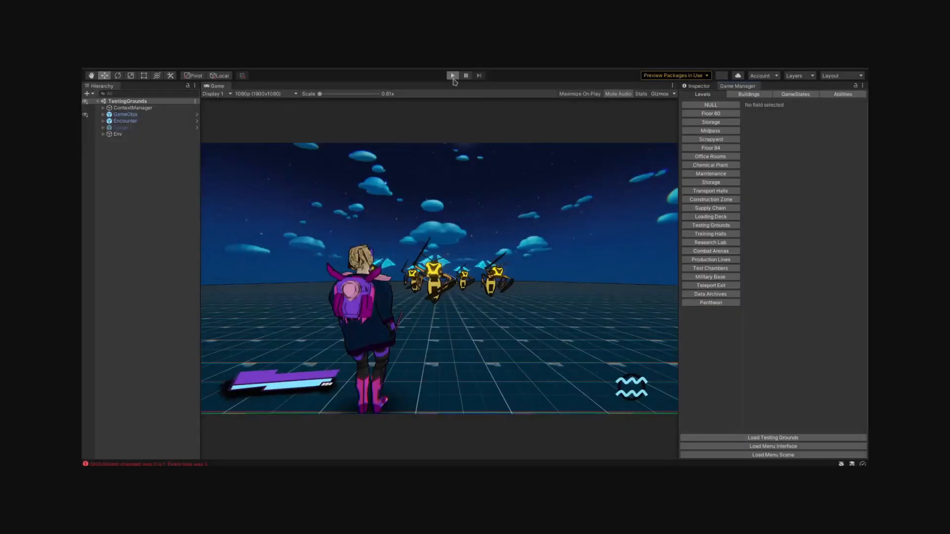
{"action": "left_click", "coordinate": [451, 75]}
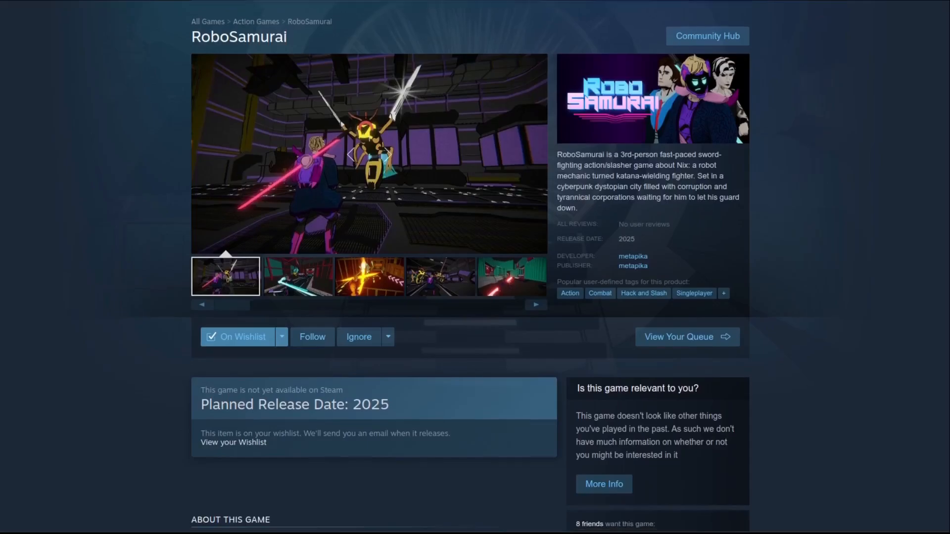
{"action": "scroll", "scroll_direction": "down", "scroll_amount": 3}
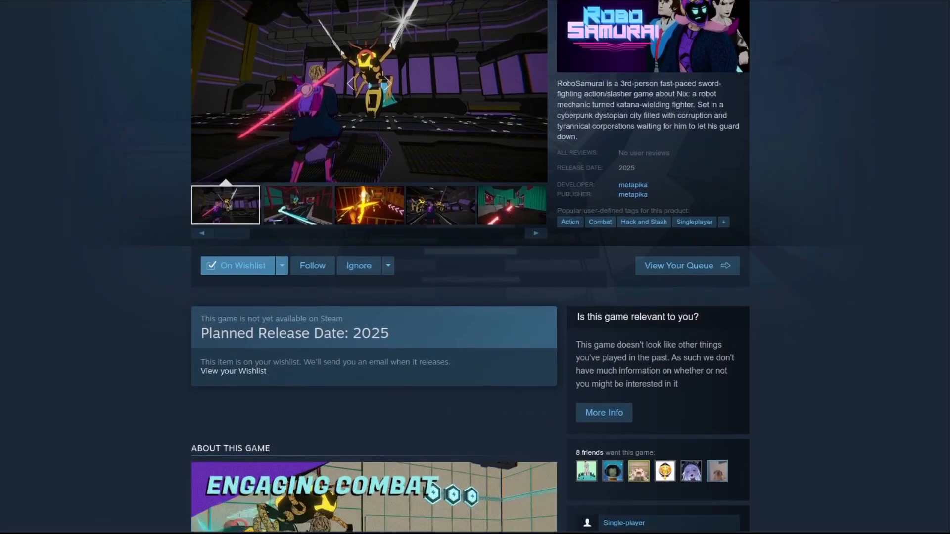
{"action": "scroll", "scroll_direction": "down", "scroll_amount": 3}
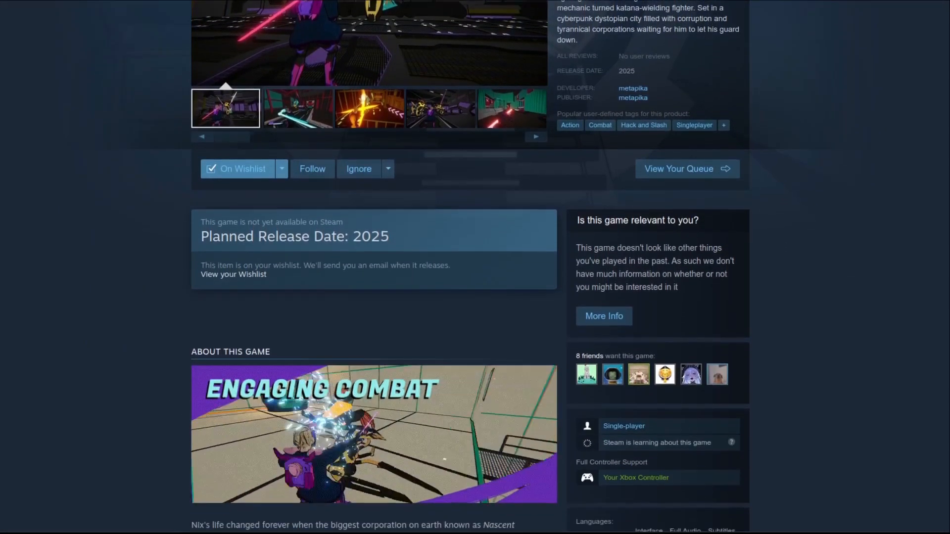
{"action": "scroll", "scroll_direction": "down", "scroll_amount": 3}
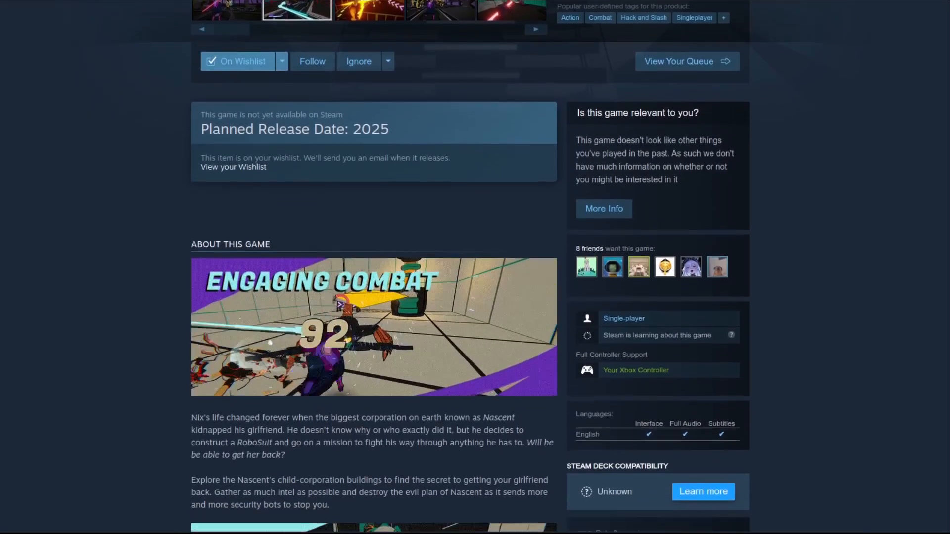
{"action": "scroll", "scroll_direction": "down", "scroll_amount": 3}
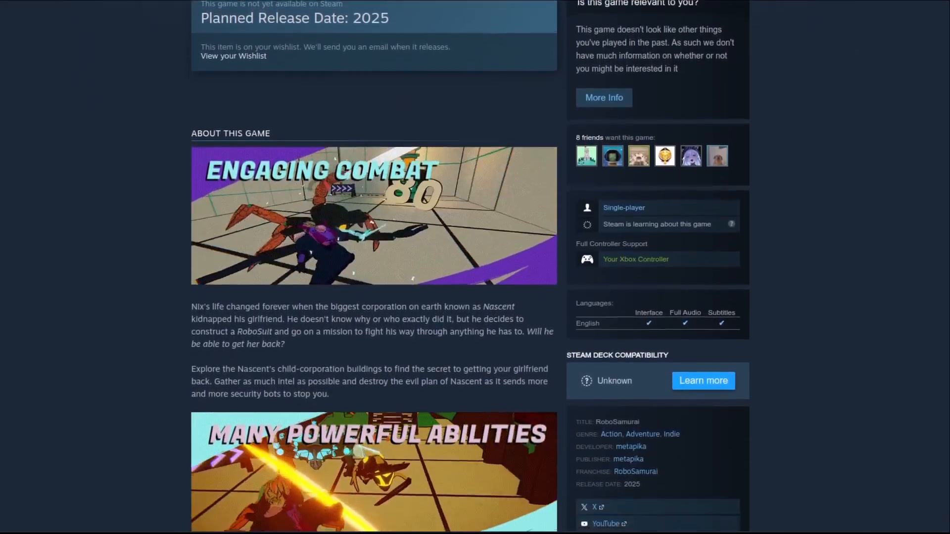
{"action": "scroll", "scroll_direction": "down", "scroll_amount": 3}
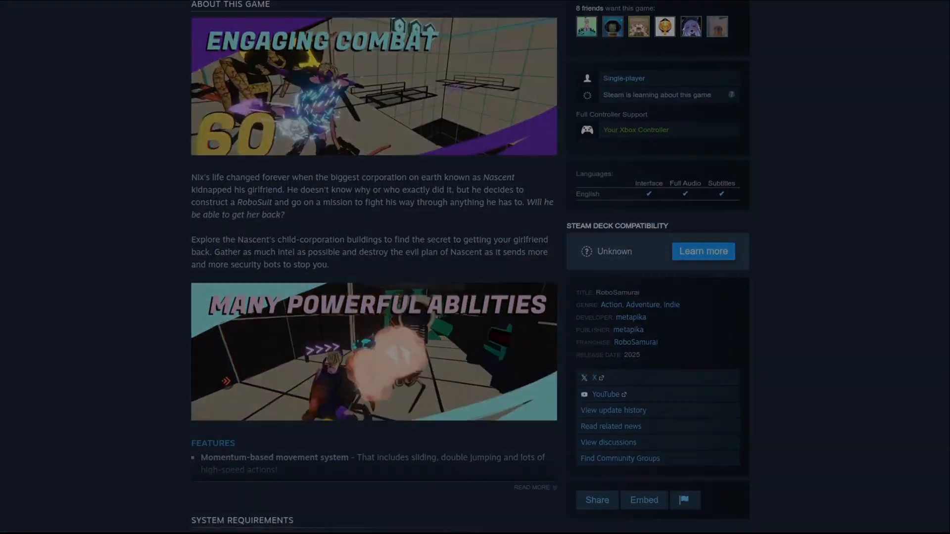